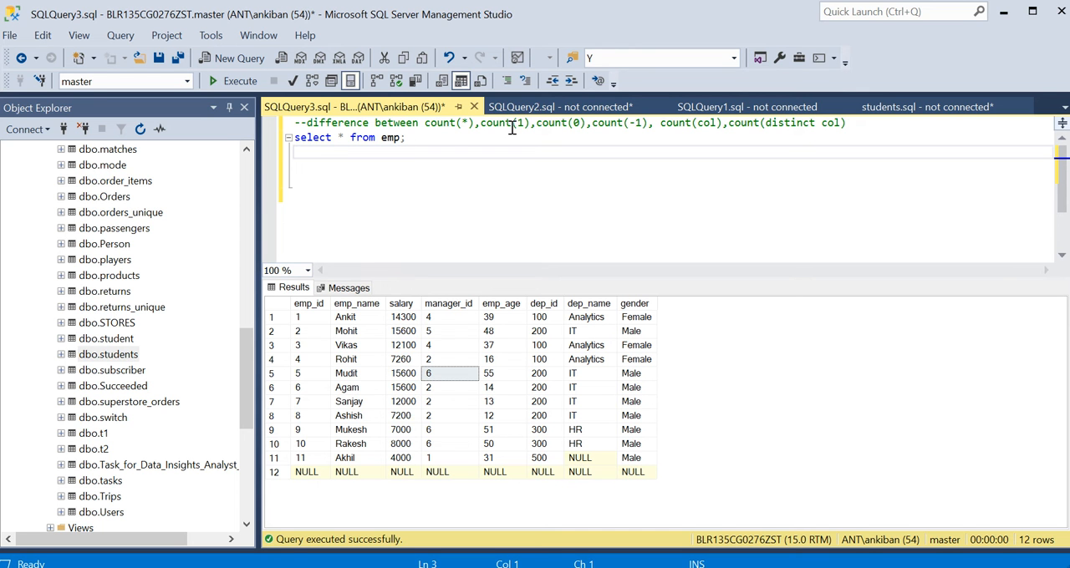
mouse_move(583, 228)
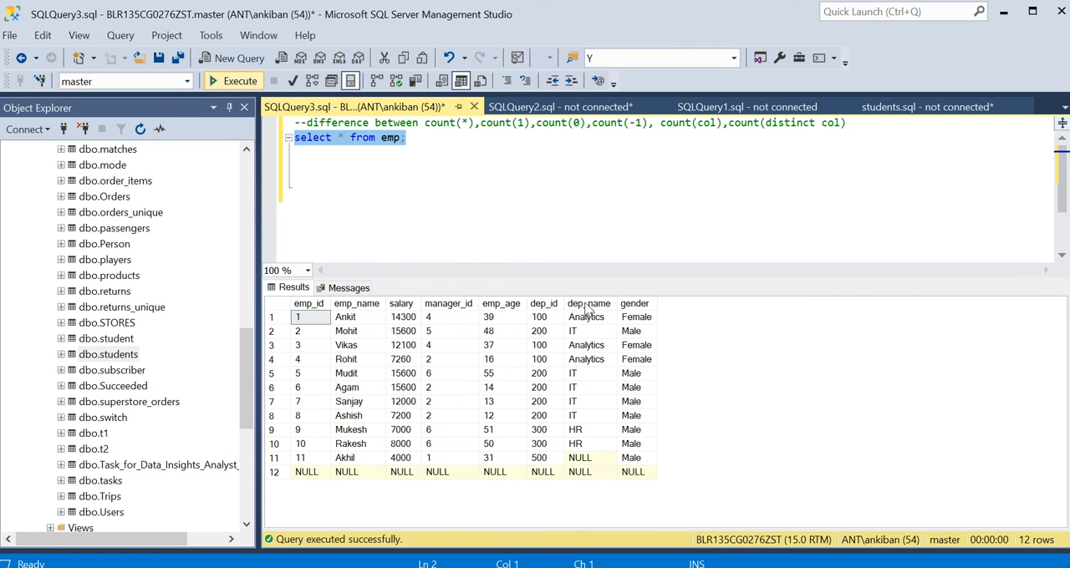
Step: Change select * to select count(*) from emp and run it, returning 12 with the NULL row included
click(306, 471)
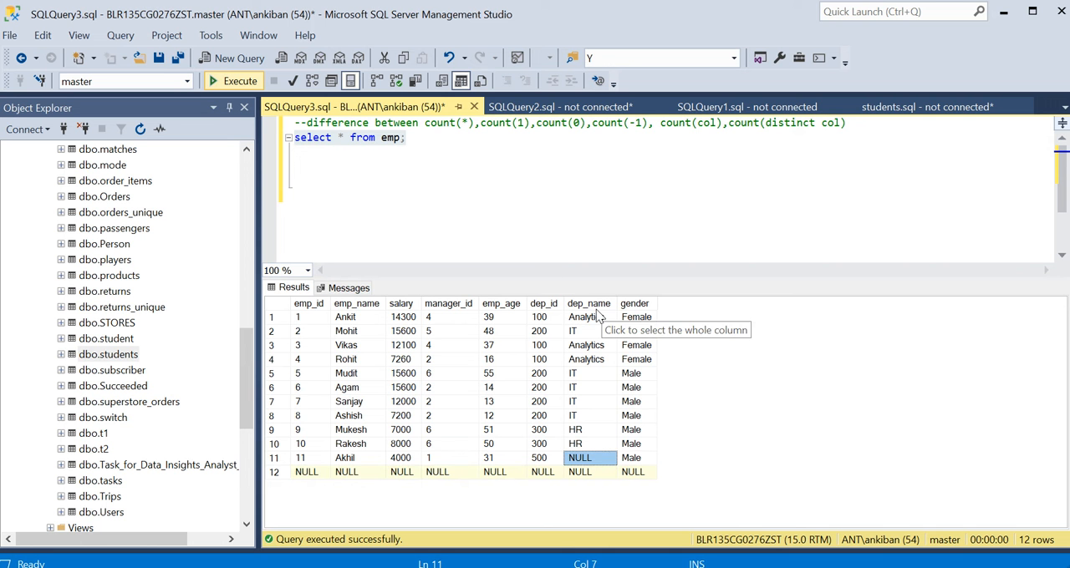
click(589, 304)
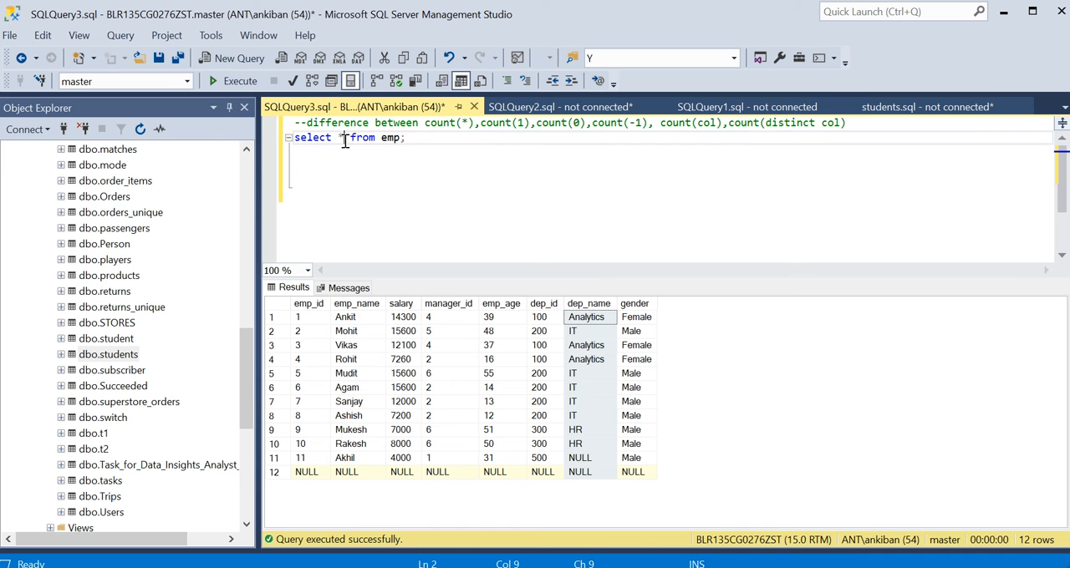
text(count(*)
text(,)
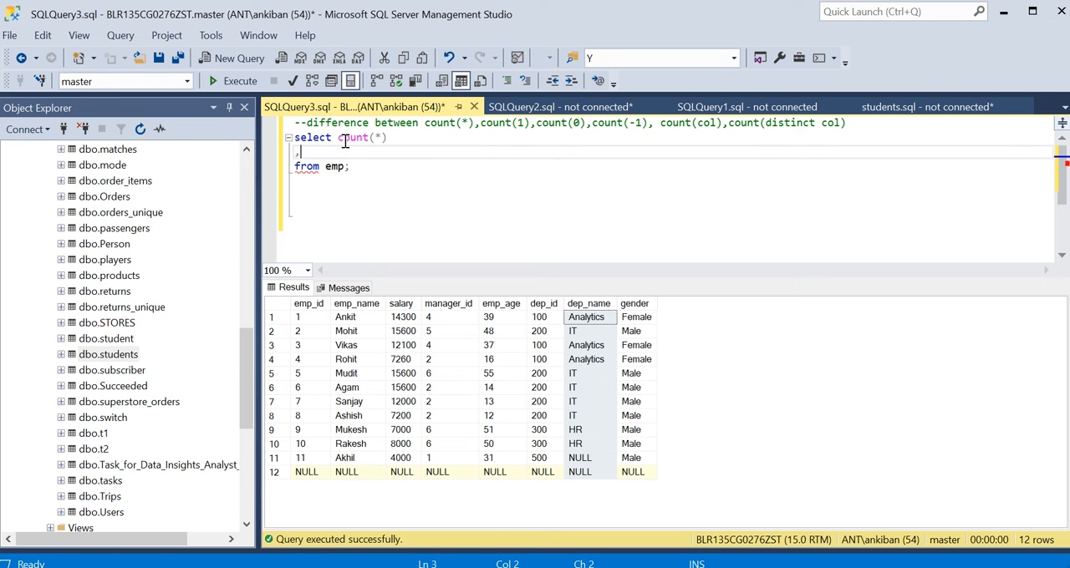
mouse_move(341, 478)
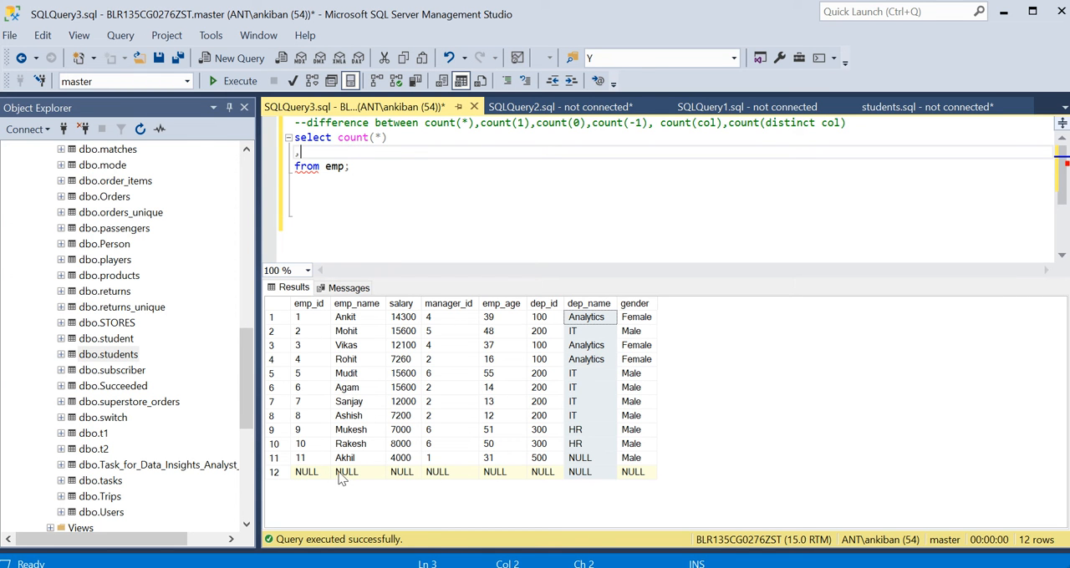
click(495, 472)
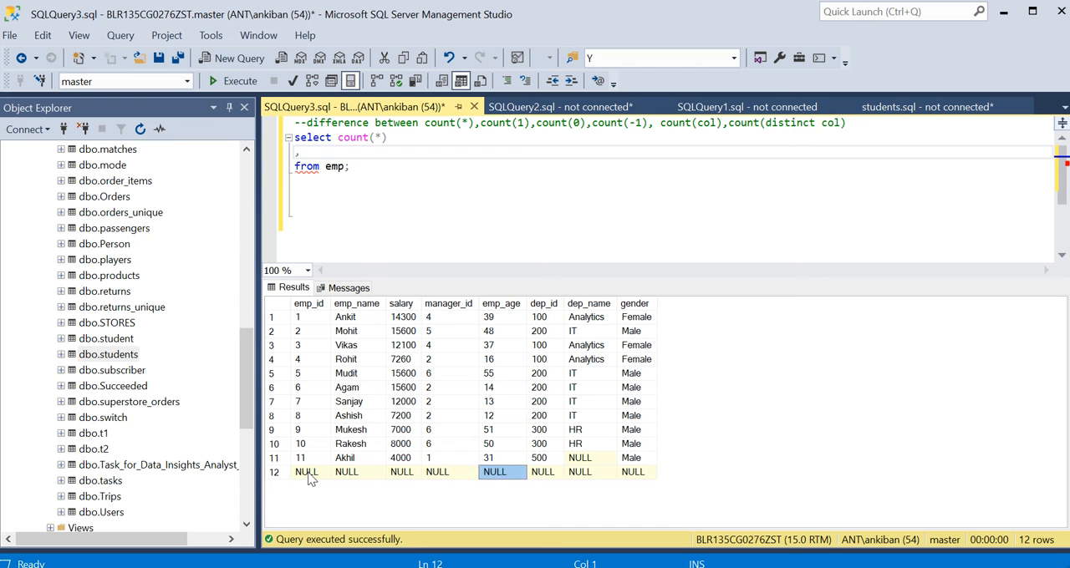
click(402, 472)
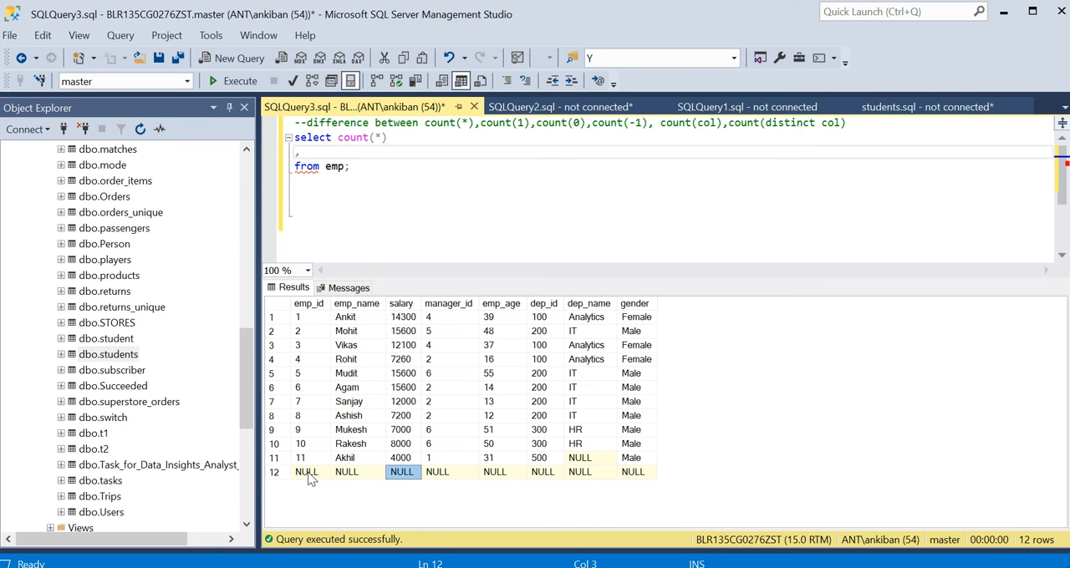
click(307, 472)
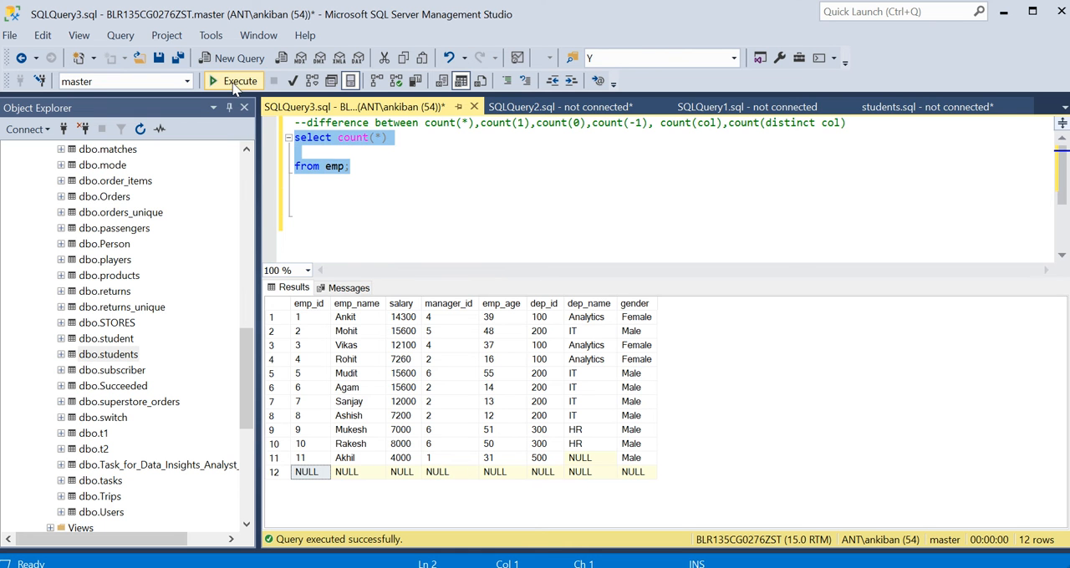
click(241, 80)
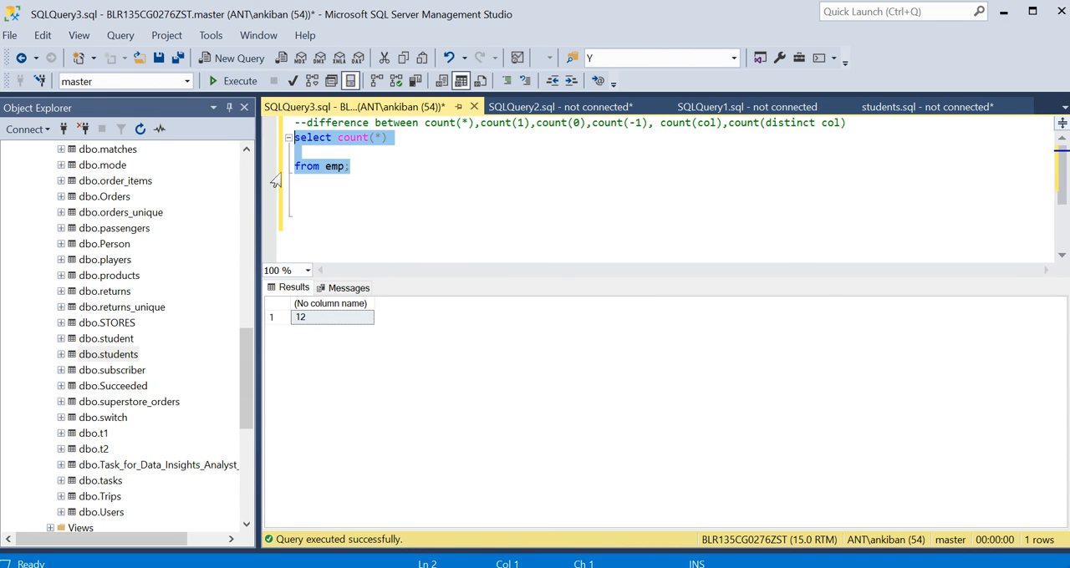
click(310, 152)
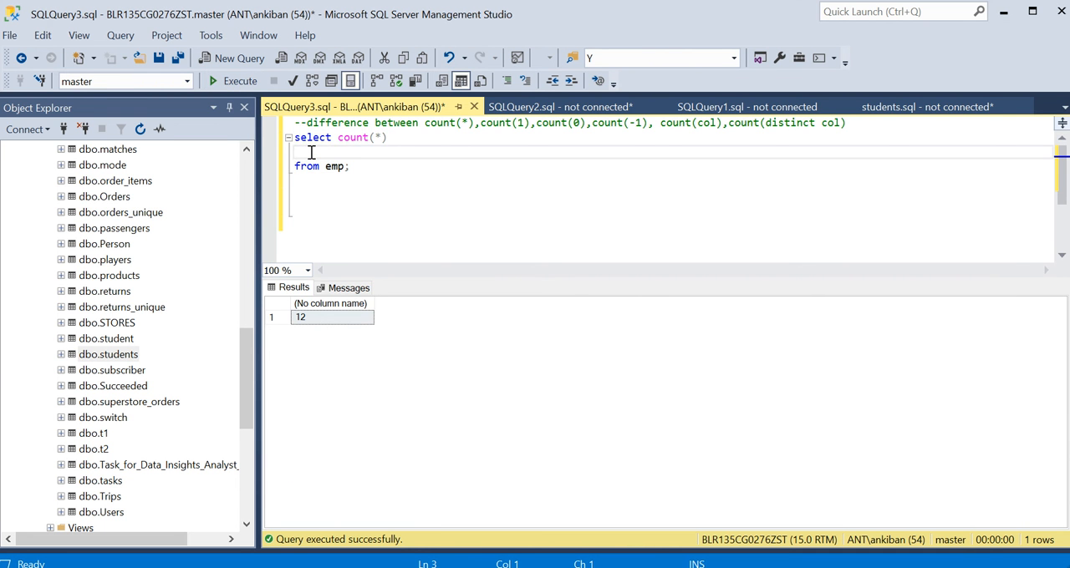
Step: Add count(1) beside count(*) and run the query, getting 12 in both columns
text(,count(1)
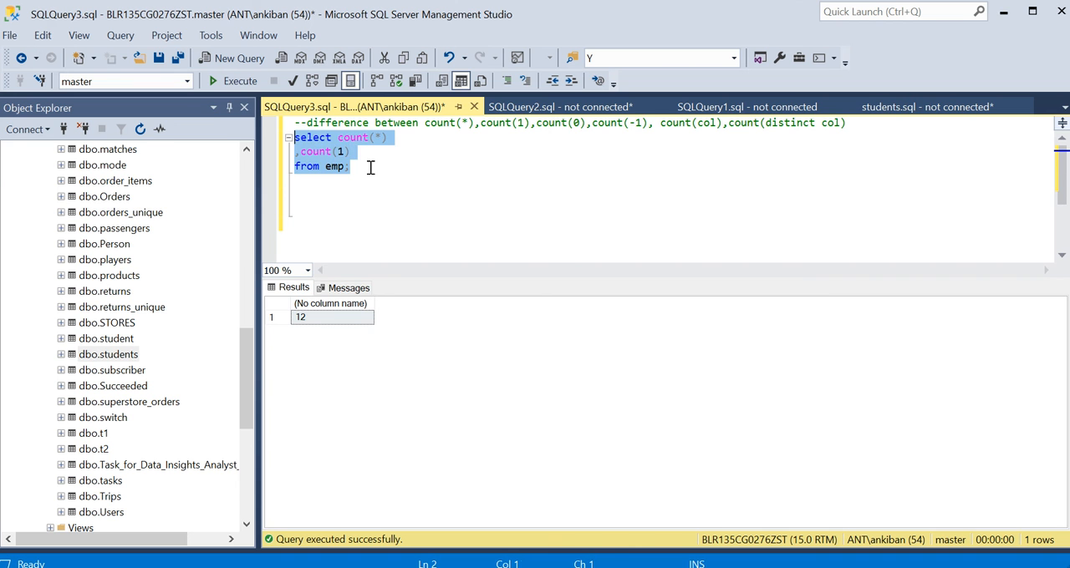
click(240, 80)
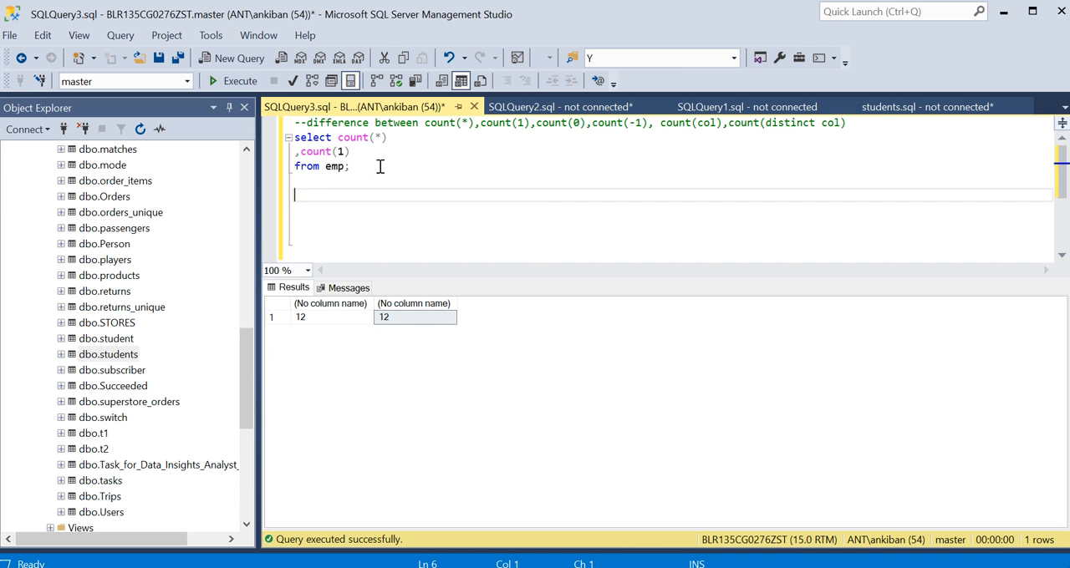
Step: Write and run 'select * from emp' to relist all 12 emp rows
text(select)
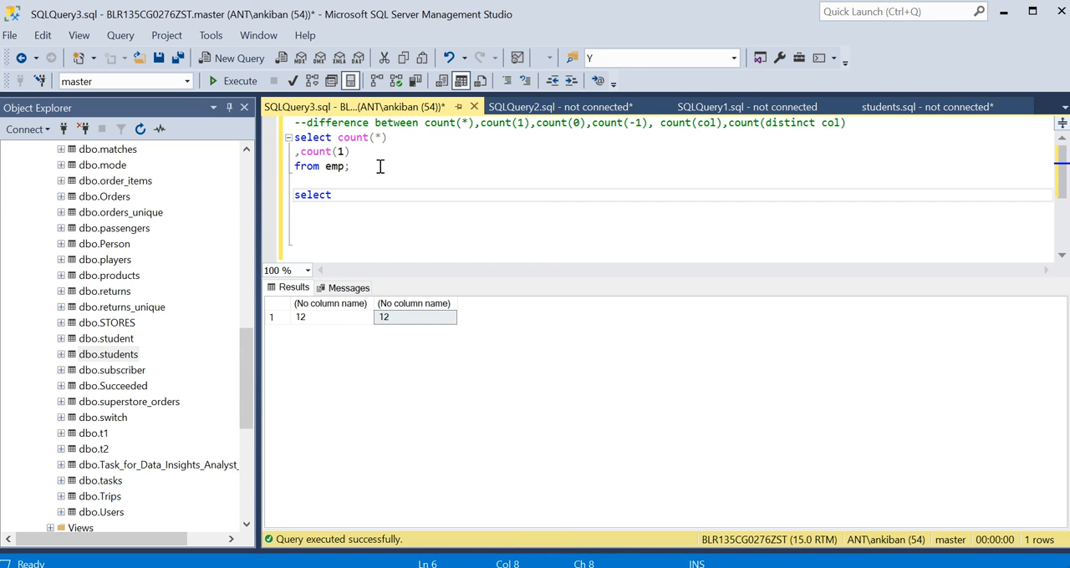
text(* from)
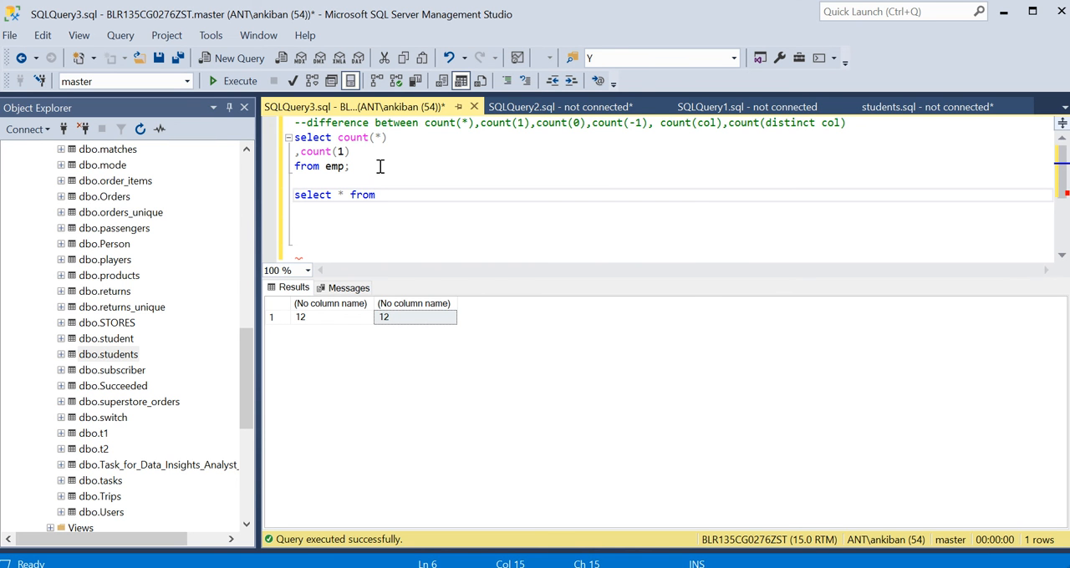
text(emp)
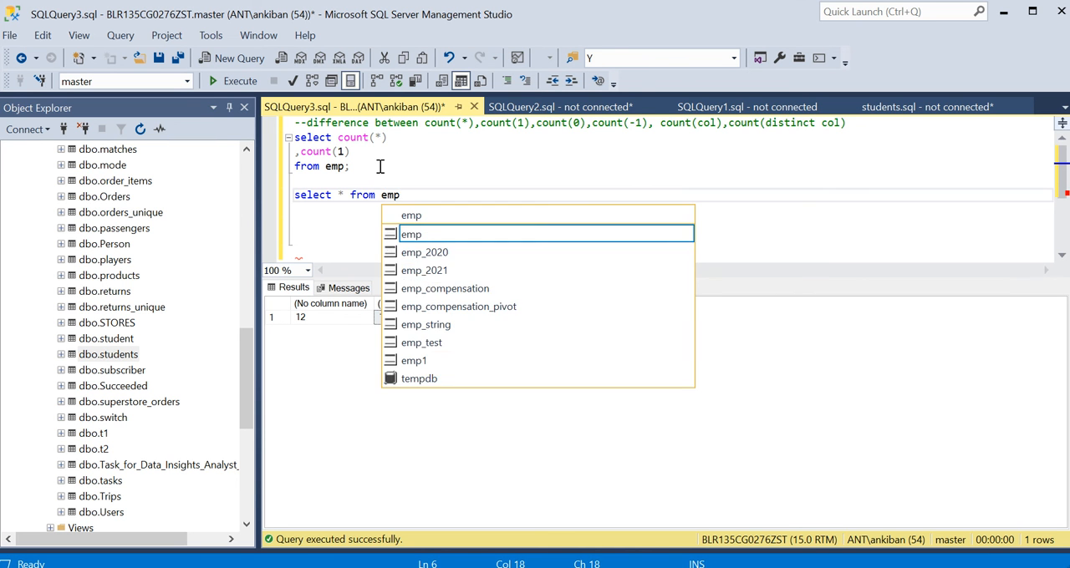
key(F5)
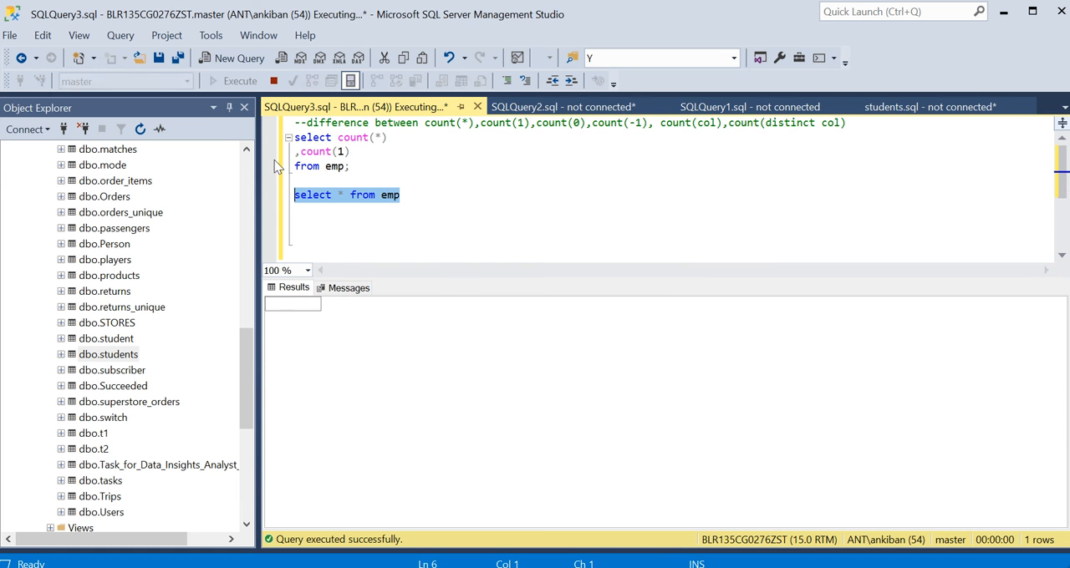
click(239, 81)
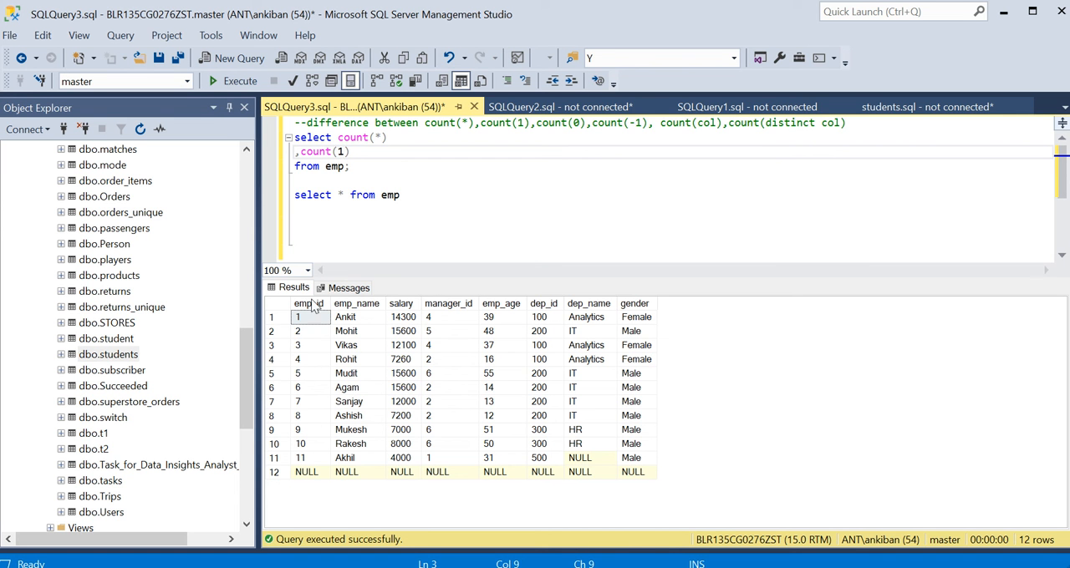
Step: Change the second count to count(0) and run it, still returning 12
click(298, 331)
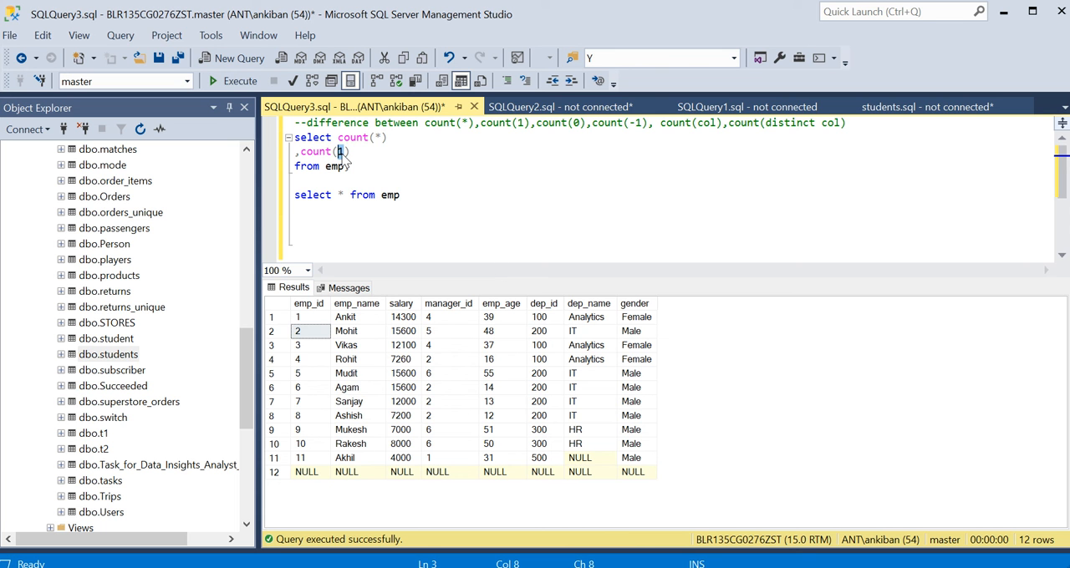
text(e)
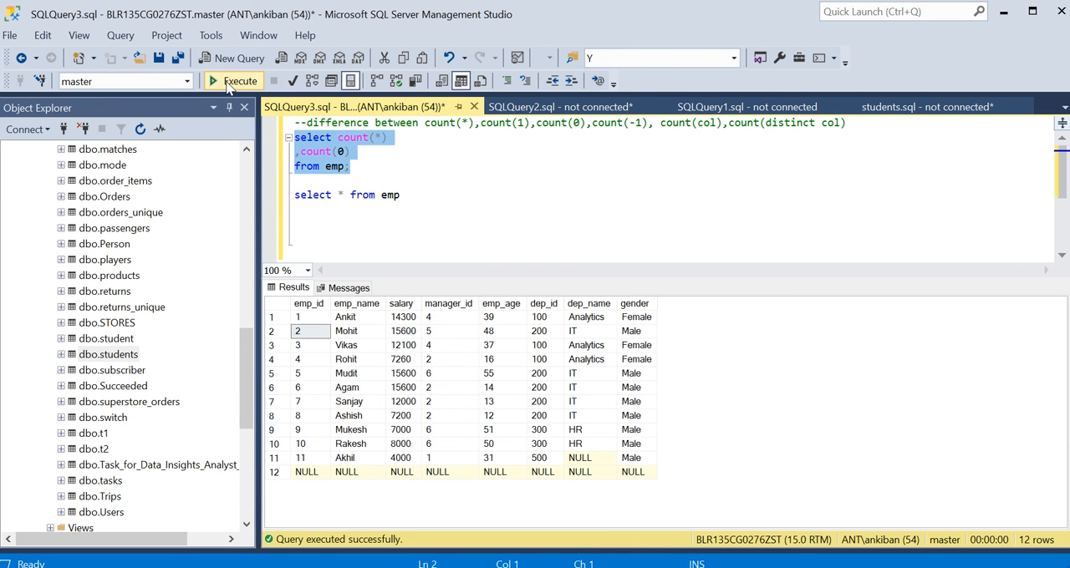
click(241, 81)
text(-1)
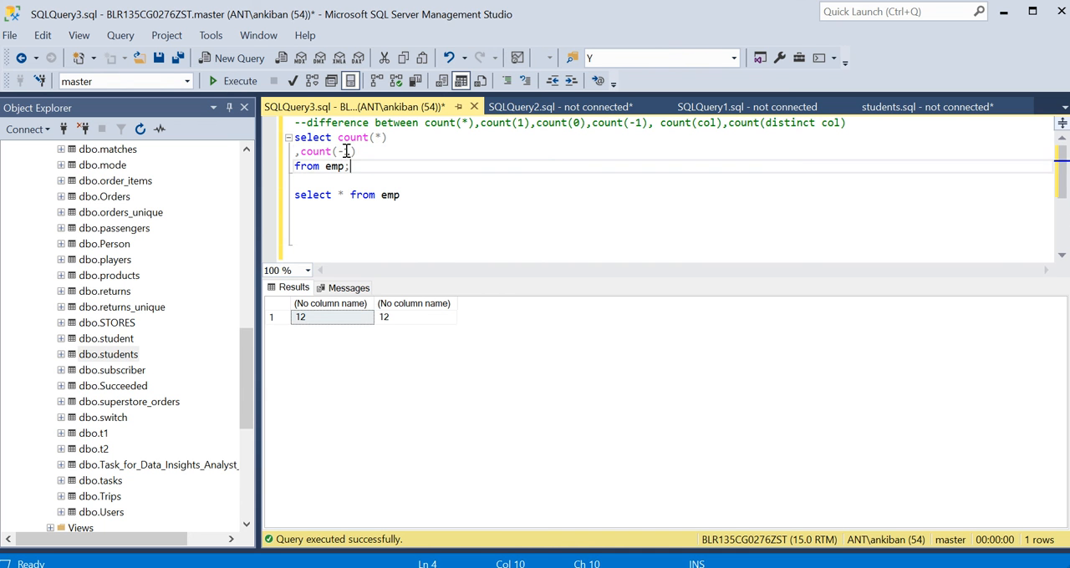
Step: Change the second count to count('ankit'), run it, then relist every emp row
click(241, 80)
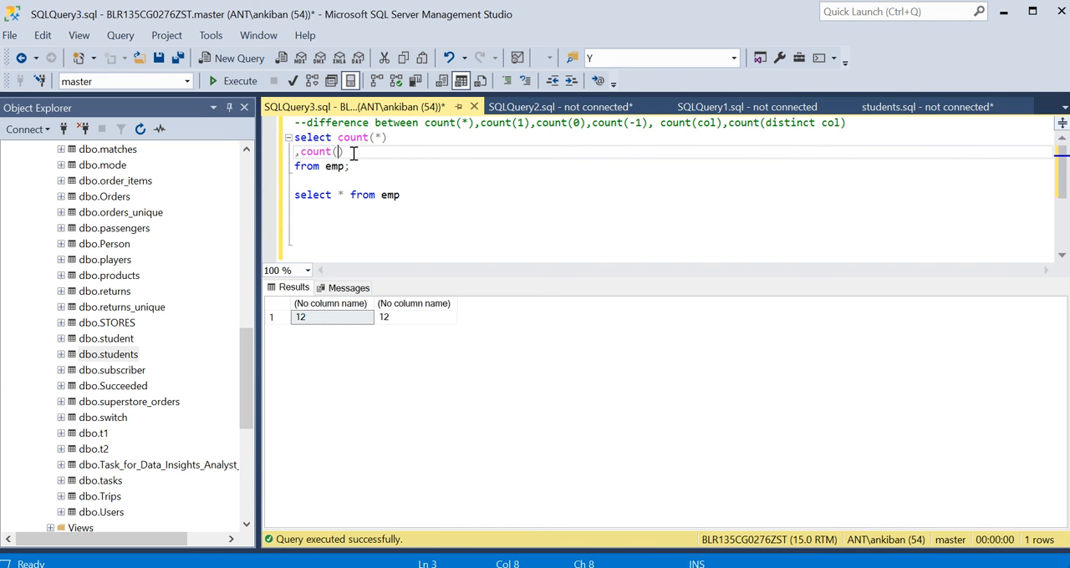
text(')
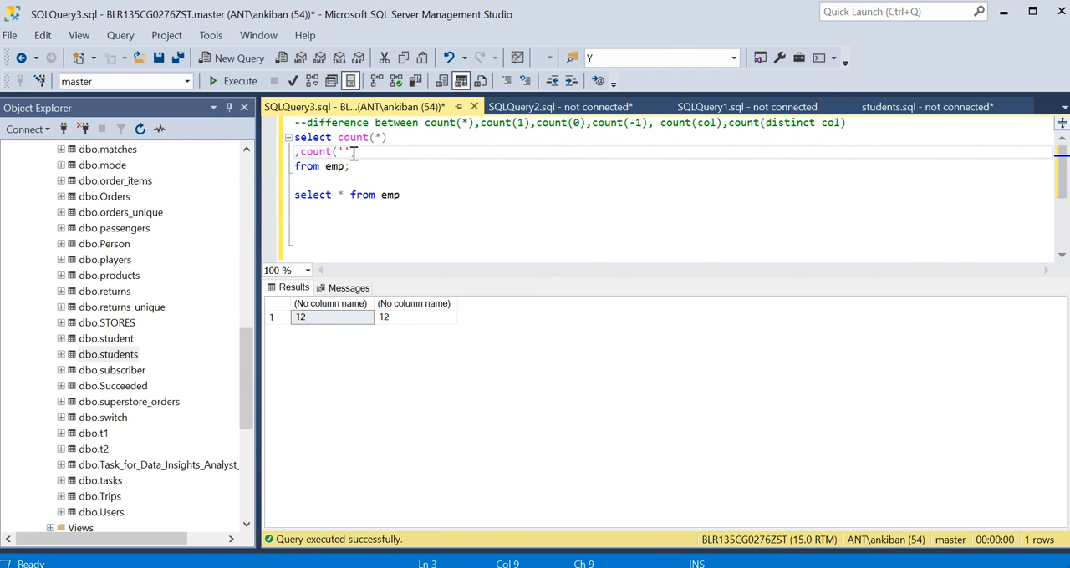
text(ankit)
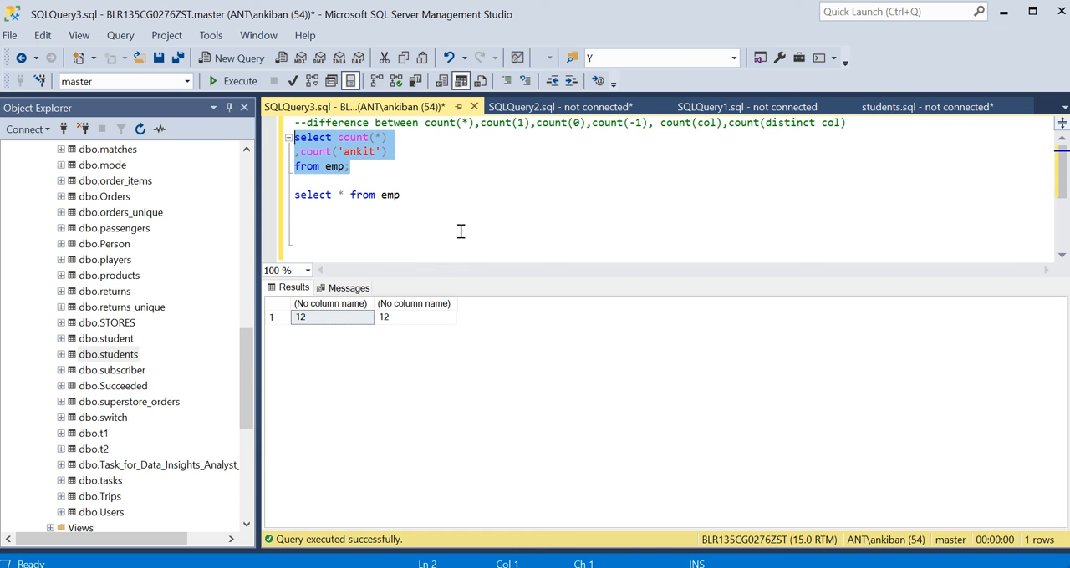
click(401, 194)
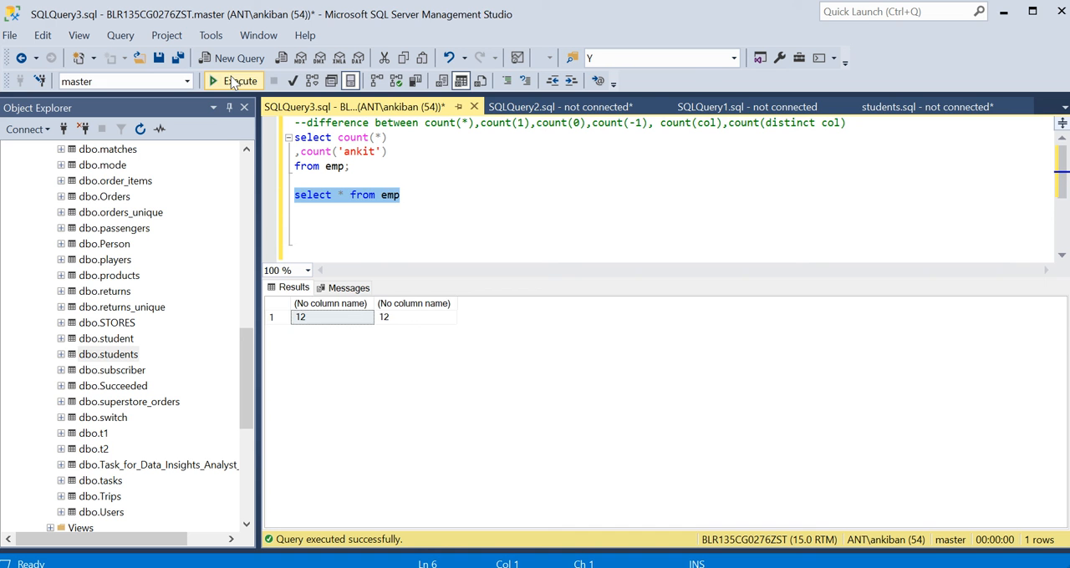
click(234, 80)
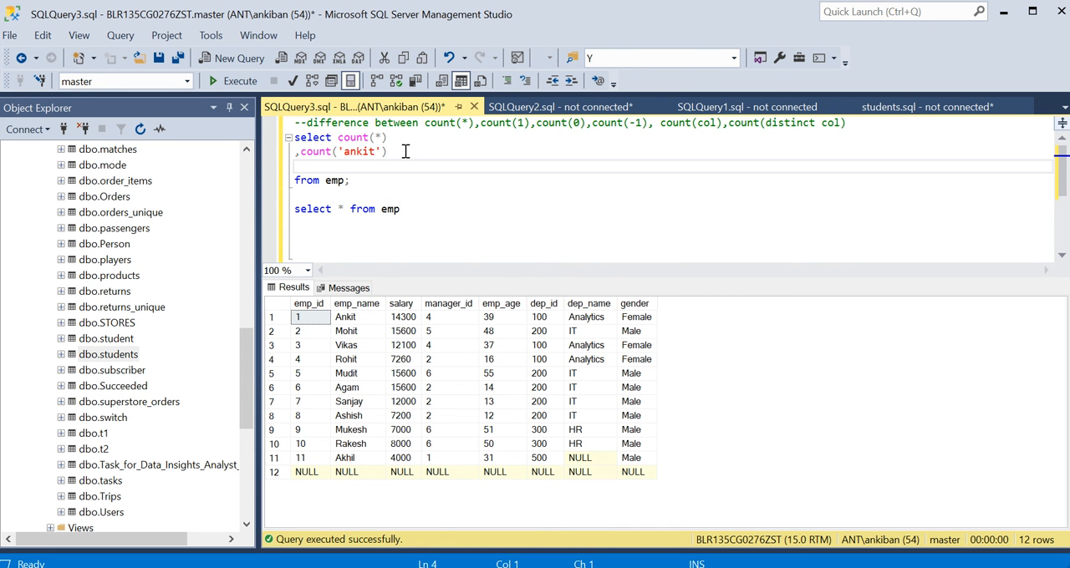
Step: Add count(dep_name) as a third count and run it, returning 10 beside two 12s
text(,c)
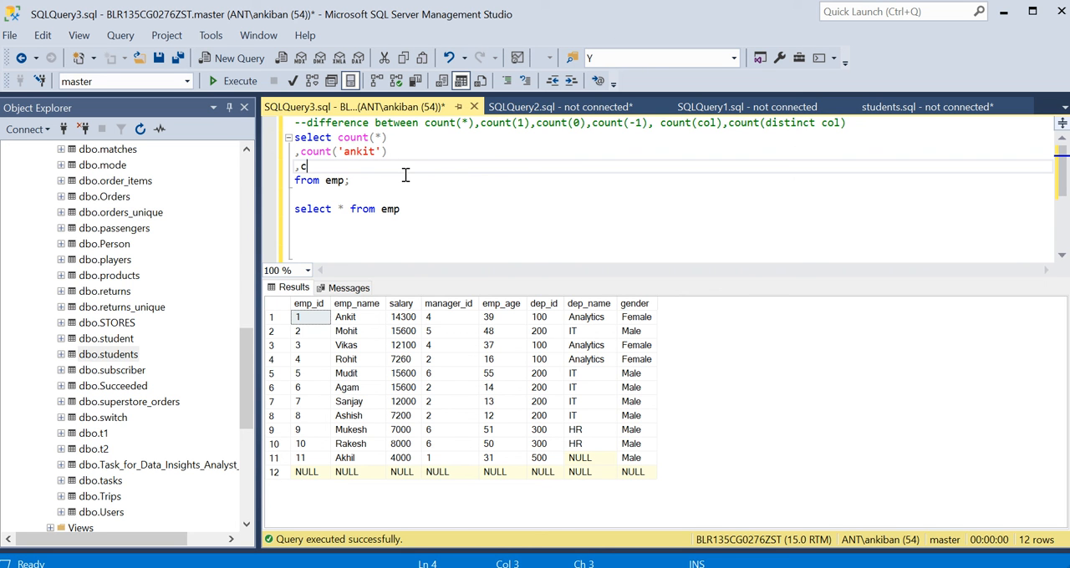
text(ount(dep_name)
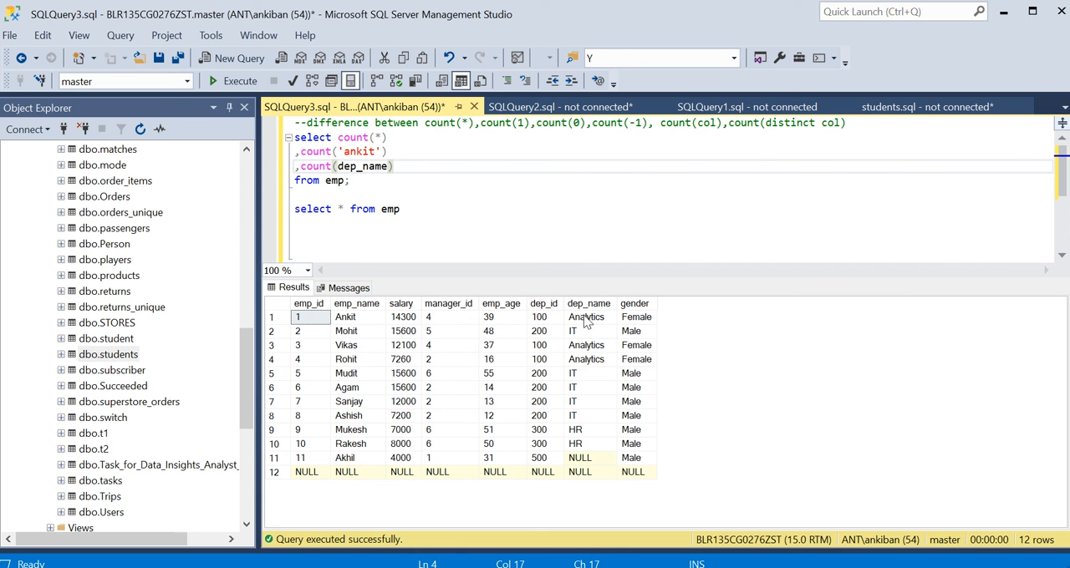
click(588, 302)
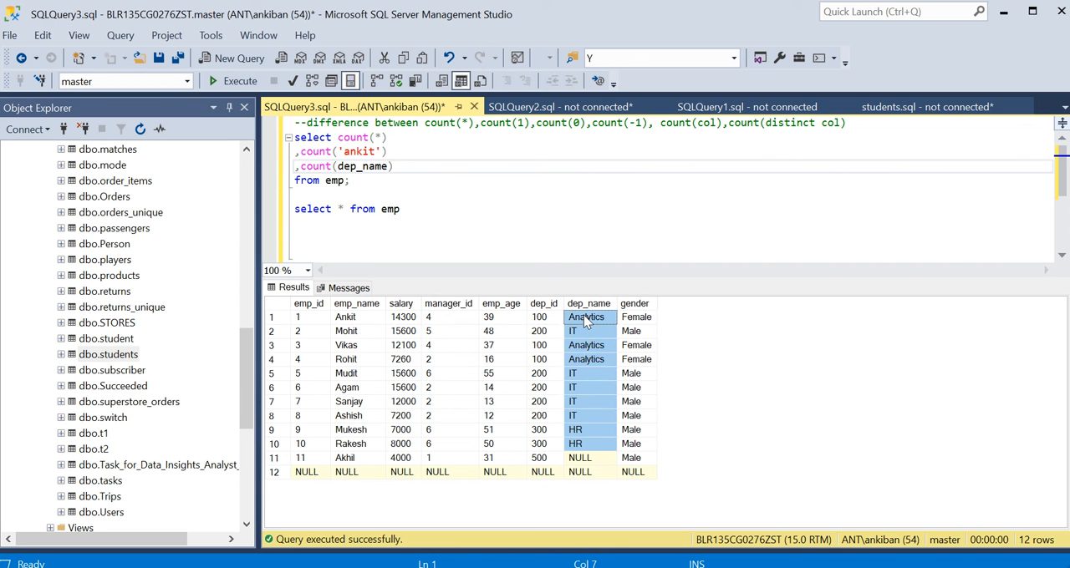
mouse_move(594, 354)
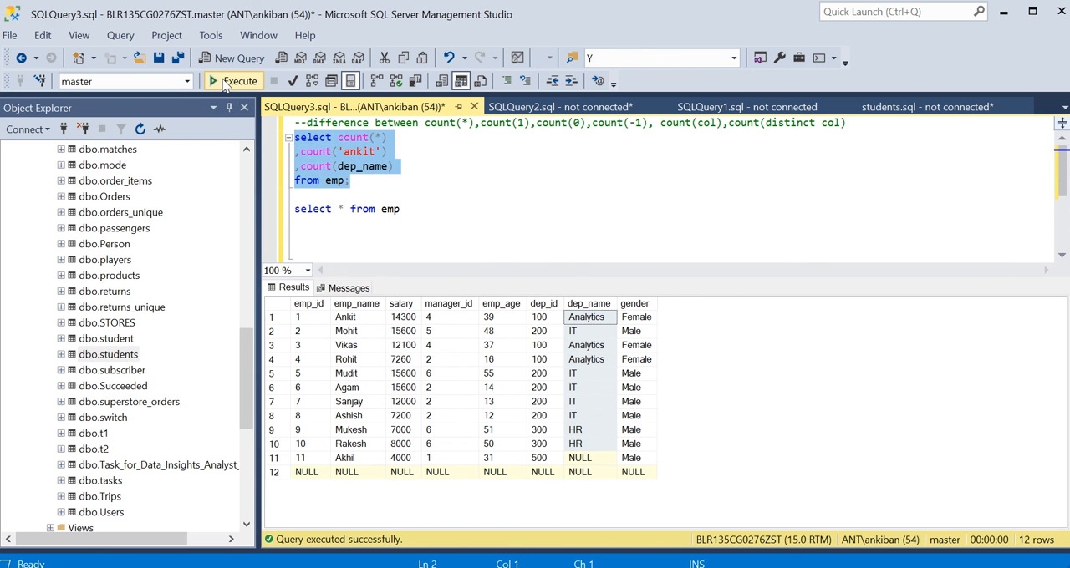
click(241, 81)
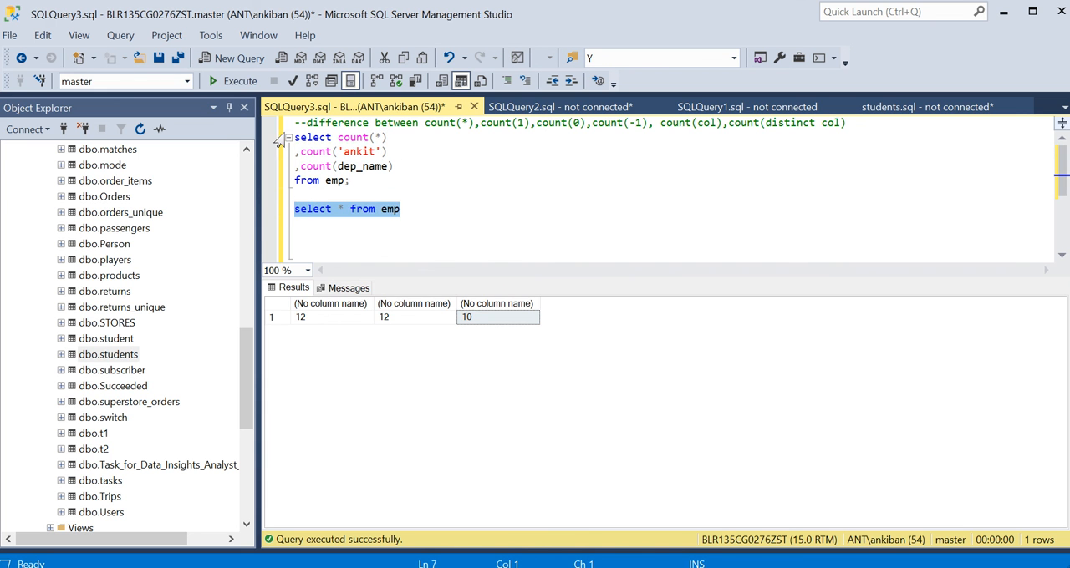
Step: Relist all emp rows and point out the NULL dep_name values explaining the 10
click(241, 80)
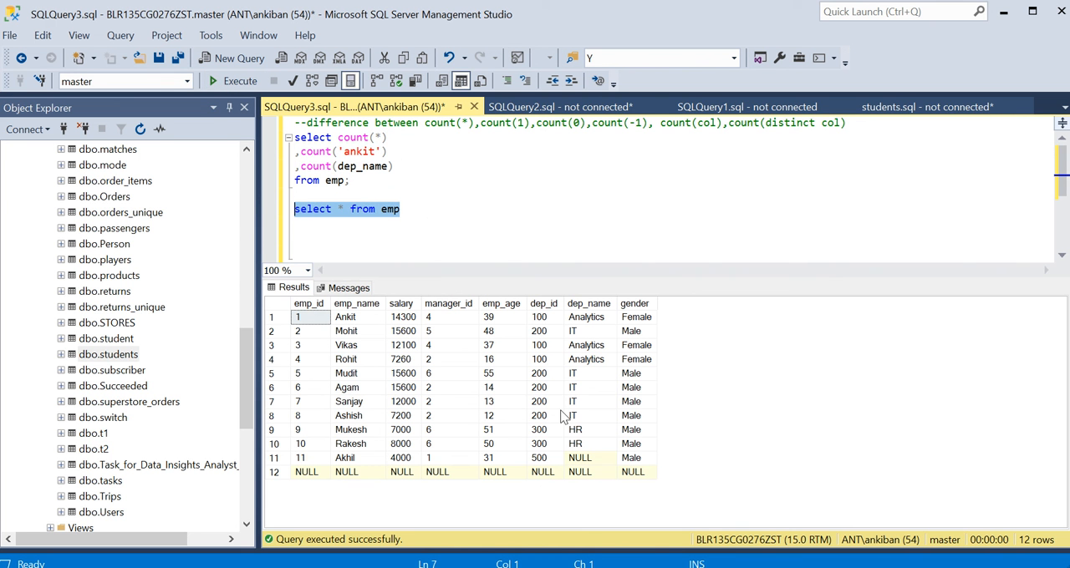
double_click(363, 165)
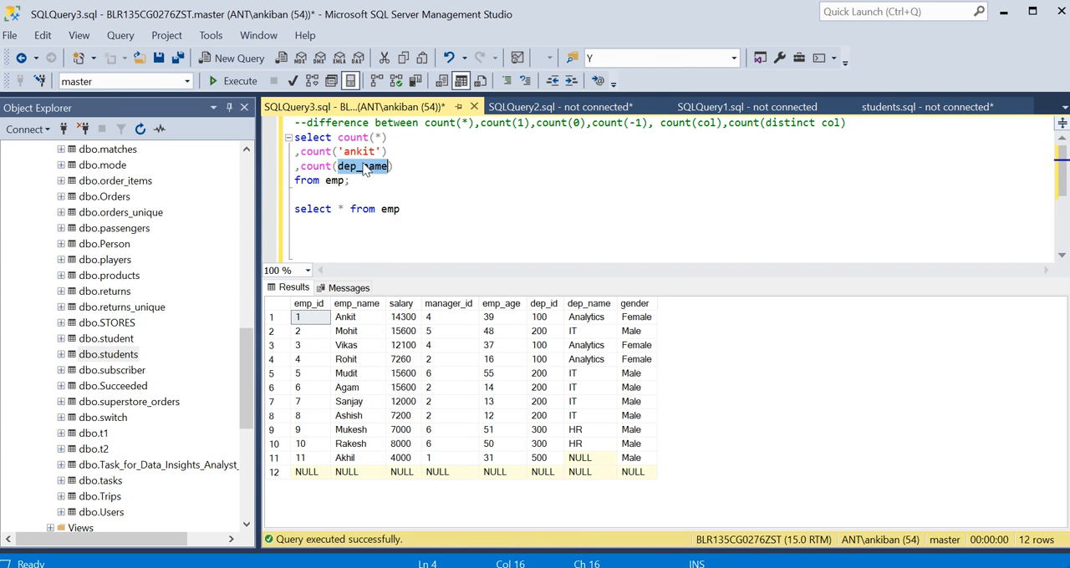
click(578, 458)
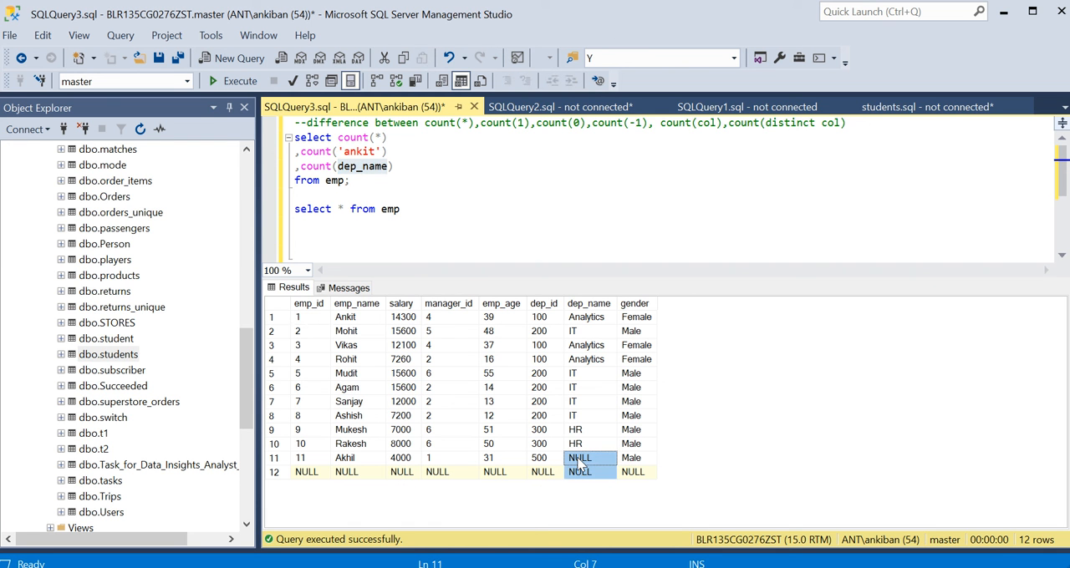
click(585, 318)
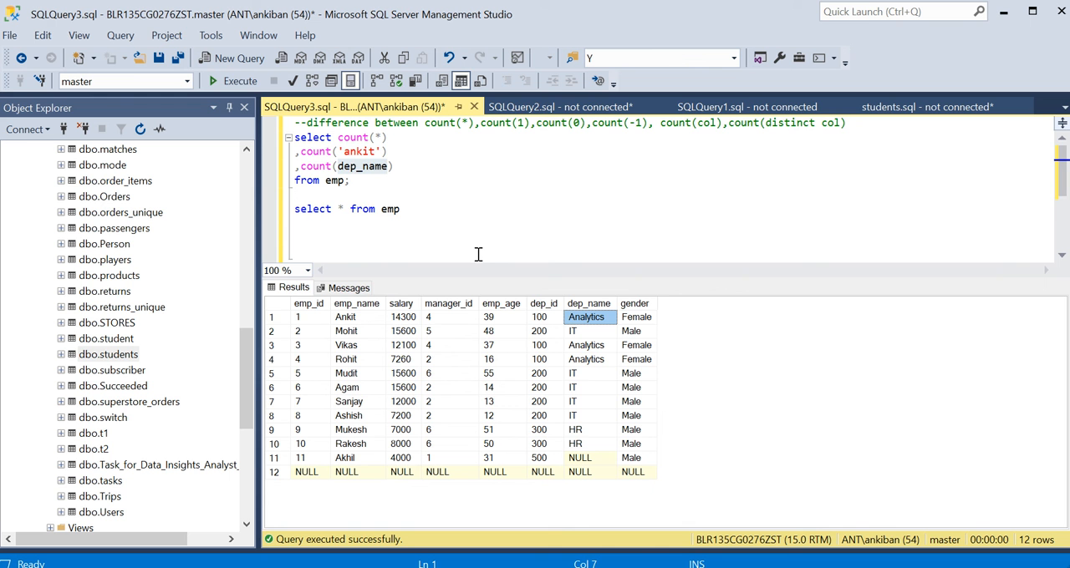
Step: Make the third count count(distinct dep_name) and run it, returning 12, 12 and 3
click(341, 166)
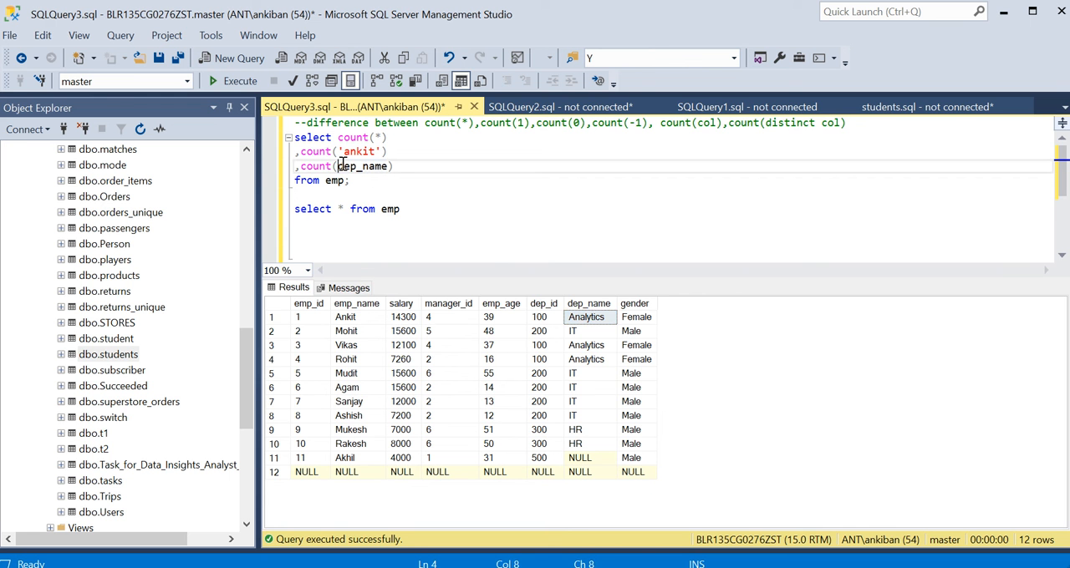
text(distinct)
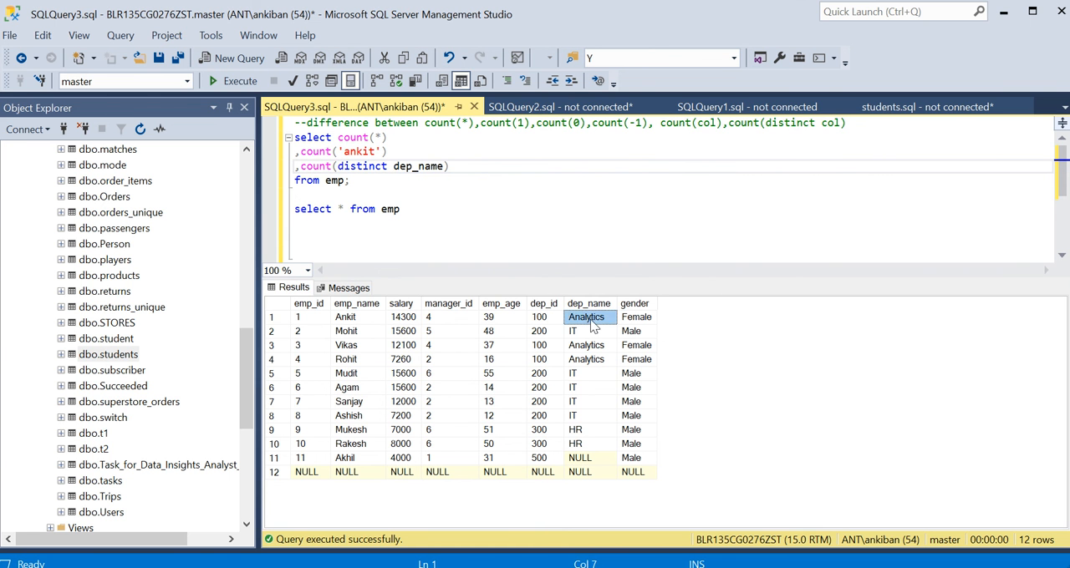
click(589, 387)
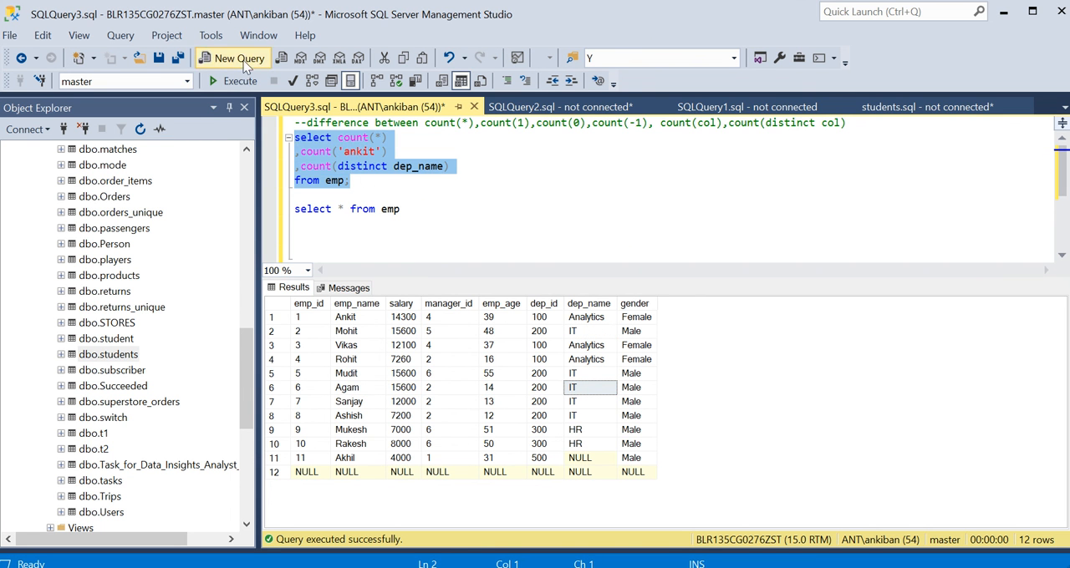
click(240, 80)
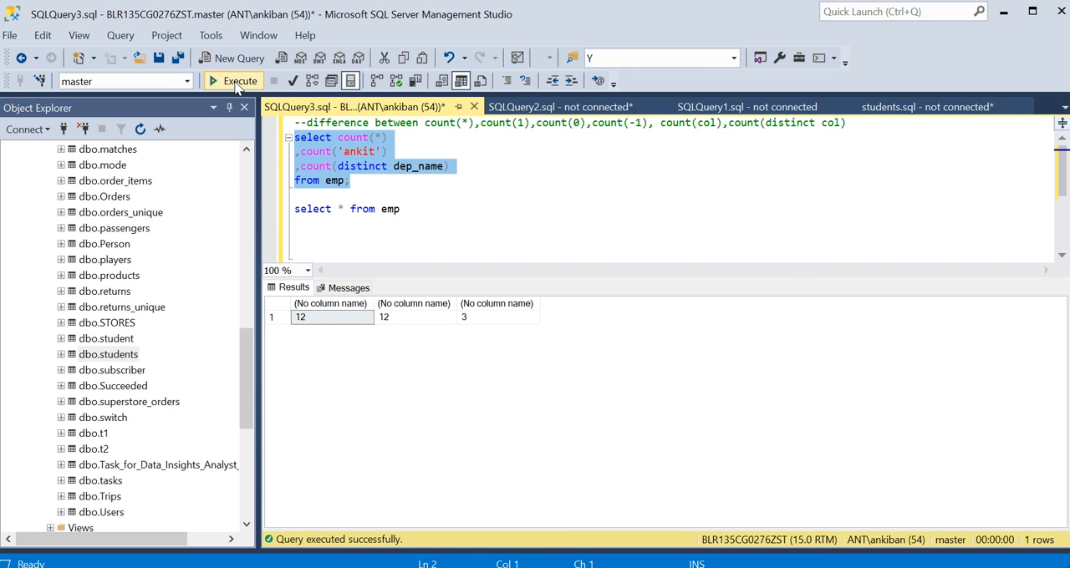